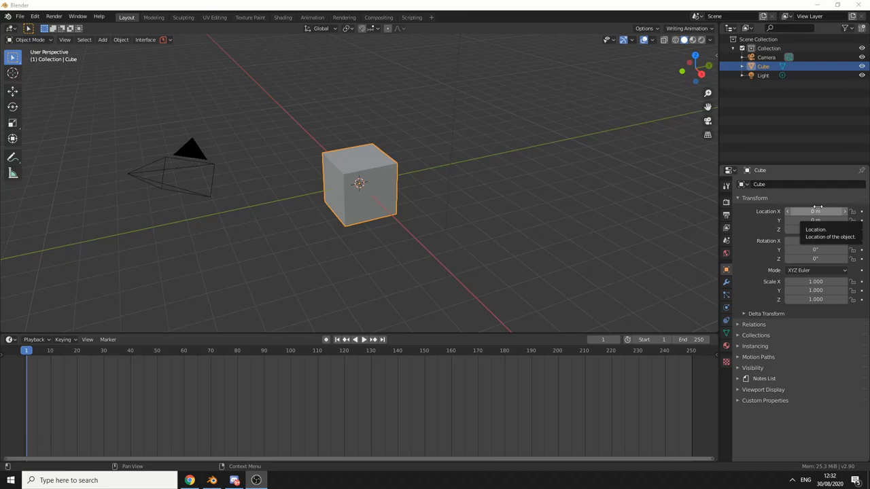
{"action": "mouse_move", "coordinate": [105, 371]}
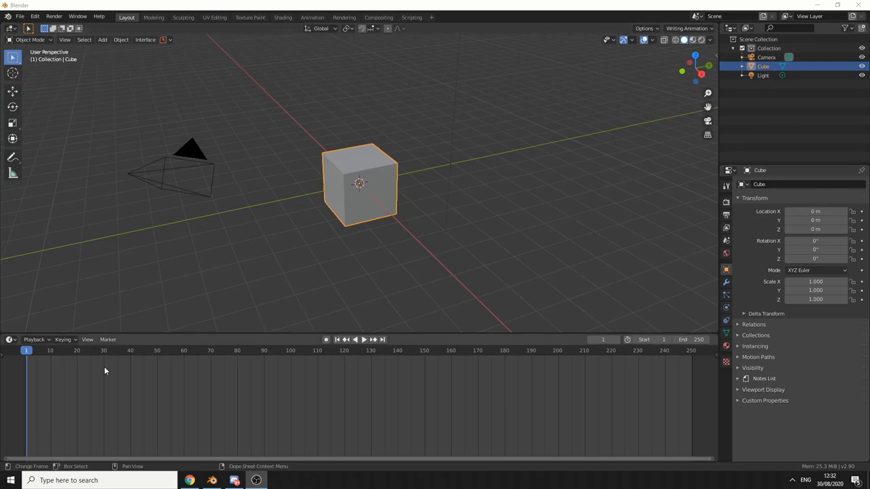
{"action": "mouse_move", "coordinate": [117, 380]}
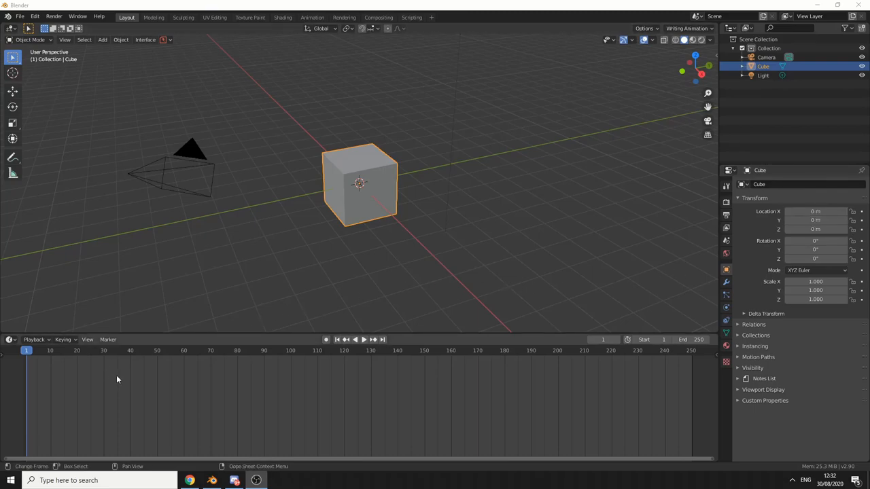
{"action": "mouse_move", "coordinate": [123, 381]}
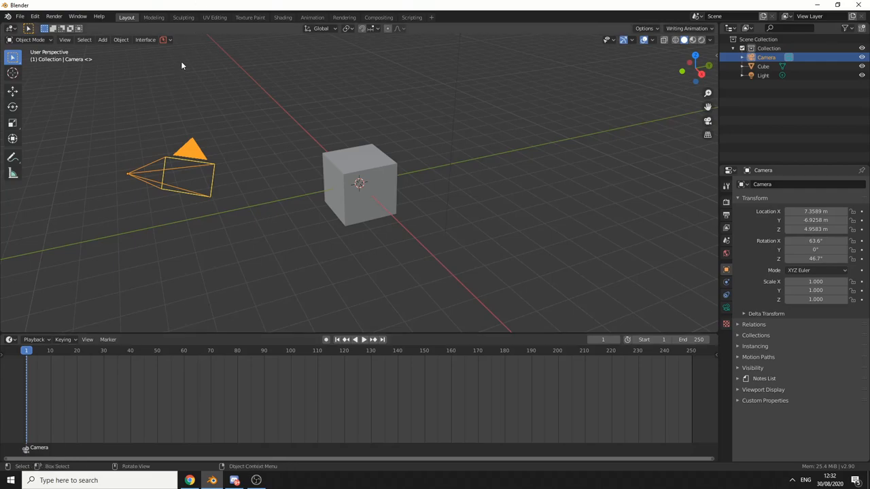
Step: Duplicate the camera into Camera.001 and move the playhead to frame 92
{"action": "key", "text": "shift+d"}
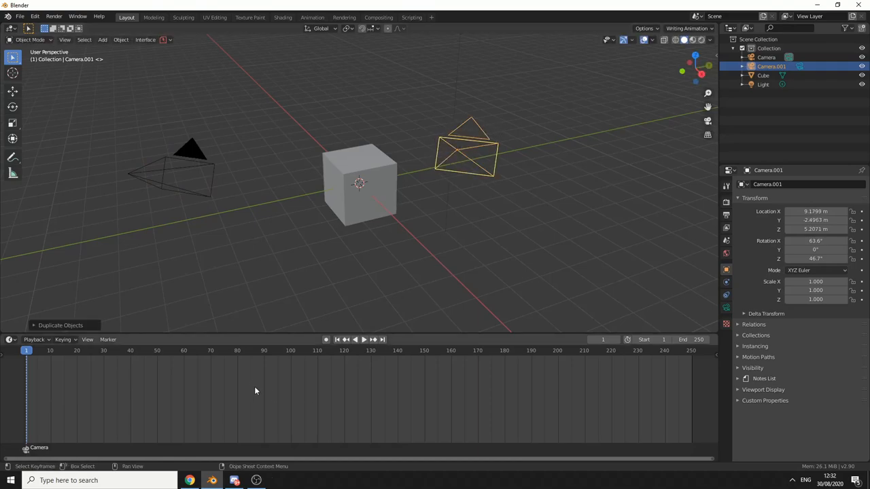
{"action": "left_click", "coordinate": [269, 350]}
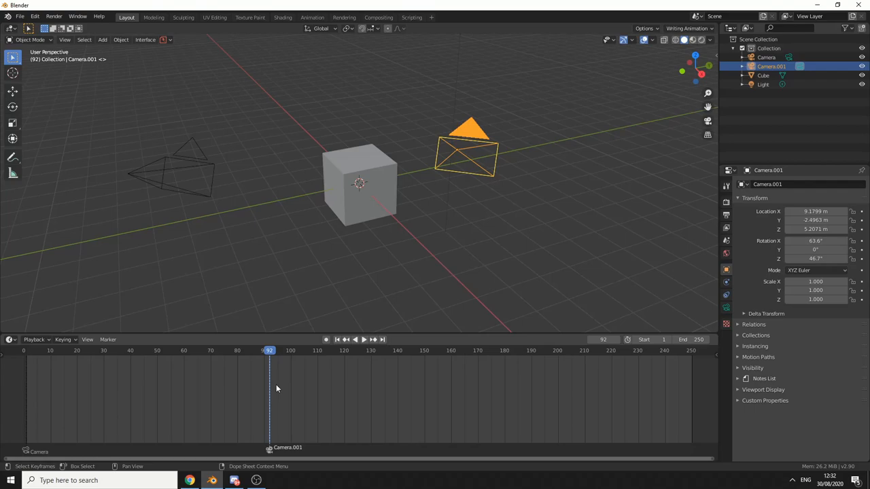
{"action": "mouse_move", "coordinate": [217, 471]}
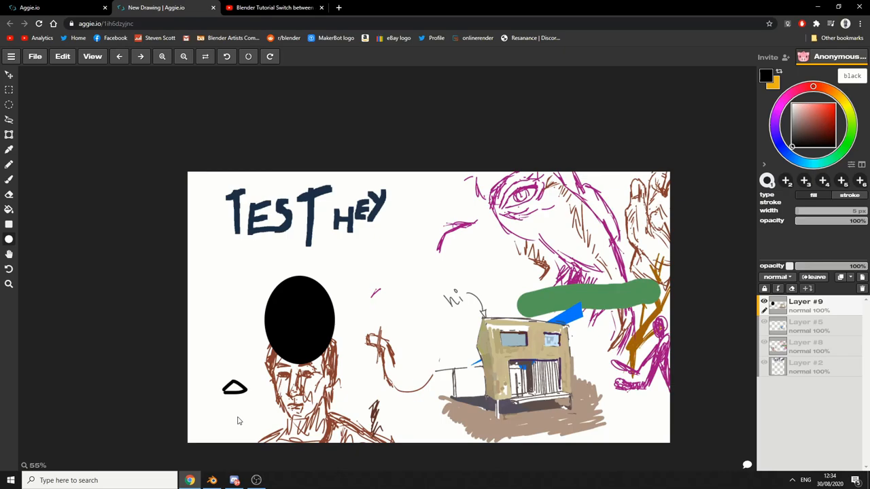
{"action": "mouse_move", "coordinate": [390, 282]}
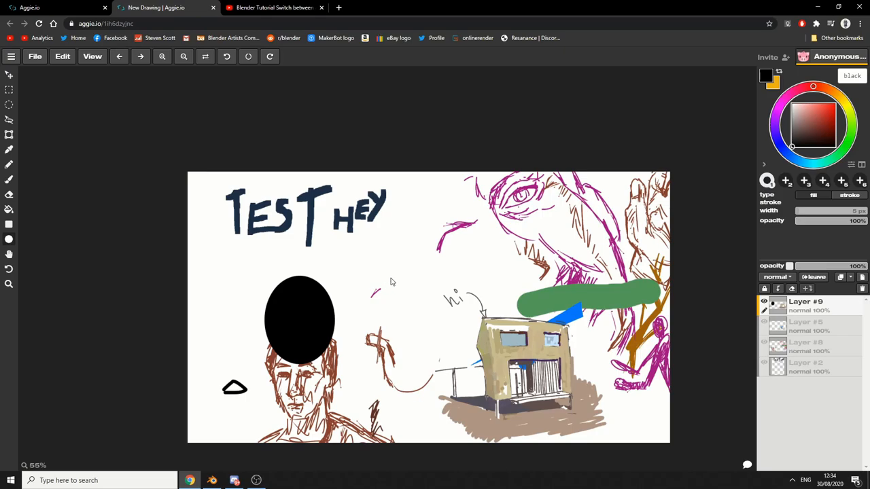
{"action": "mouse_move", "coordinate": [411, 285]}
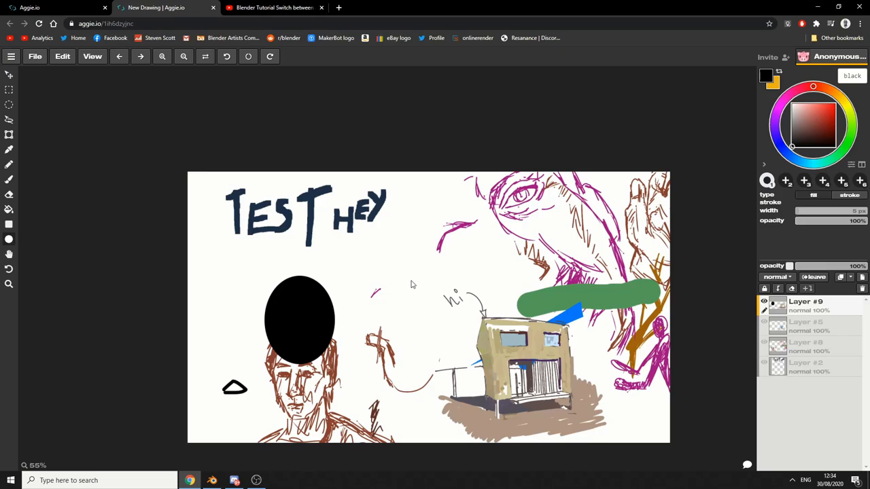
{"action": "mouse_move", "coordinate": [362, 242]}
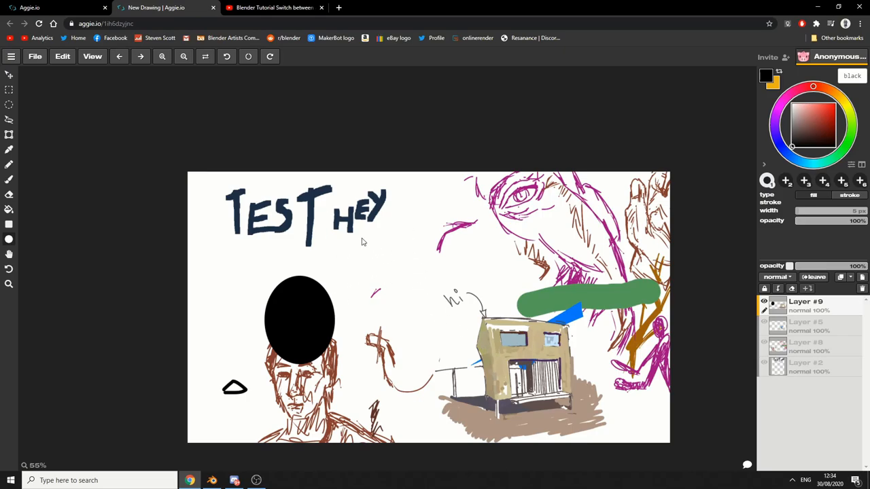
{"action": "mouse_move", "coordinate": [507, 223]}
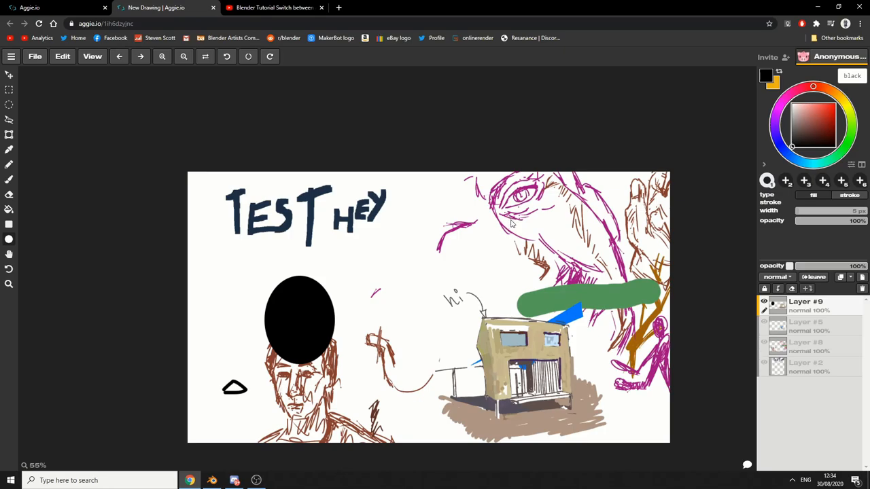
{"action": "mouse_move", "coordinate": [499, 224]}
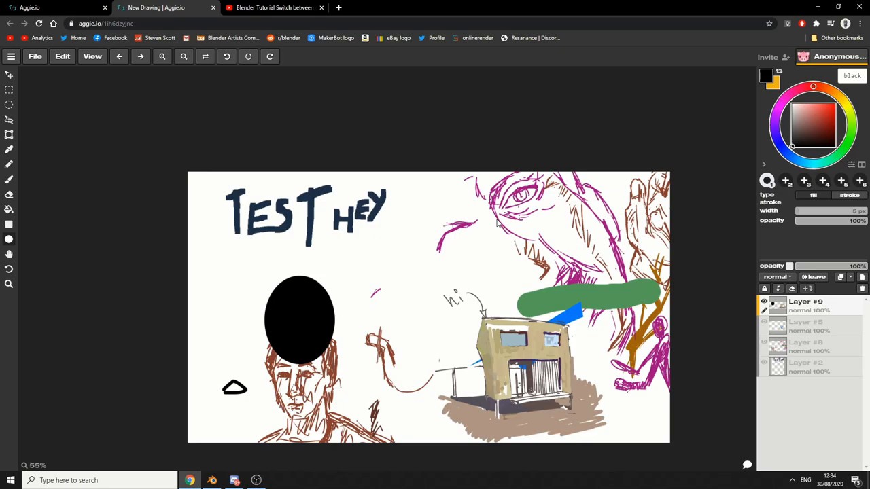
{"action": "mouse_move", "coordinate": [10, 237]}
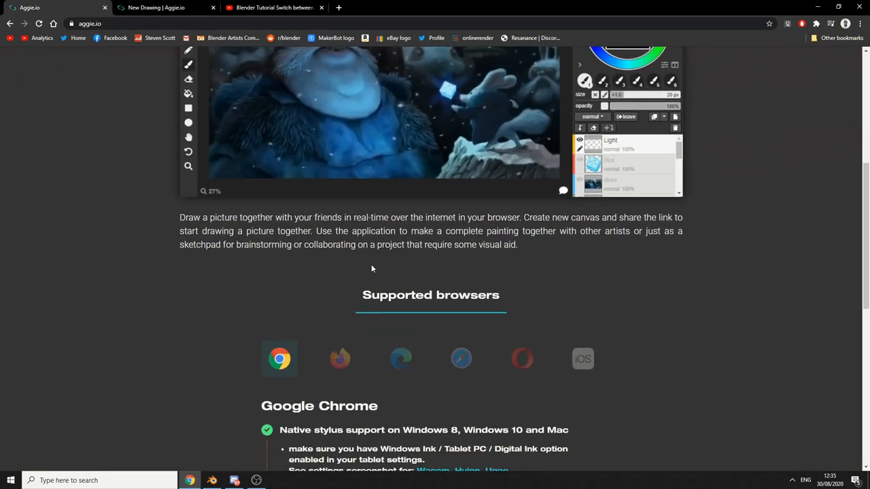
Step: Scroll the Aggie.io homepage up, then down toward the footer's development notes
{"action": "scroll", "scroll_direction": "up", "scroll_amount": 3}
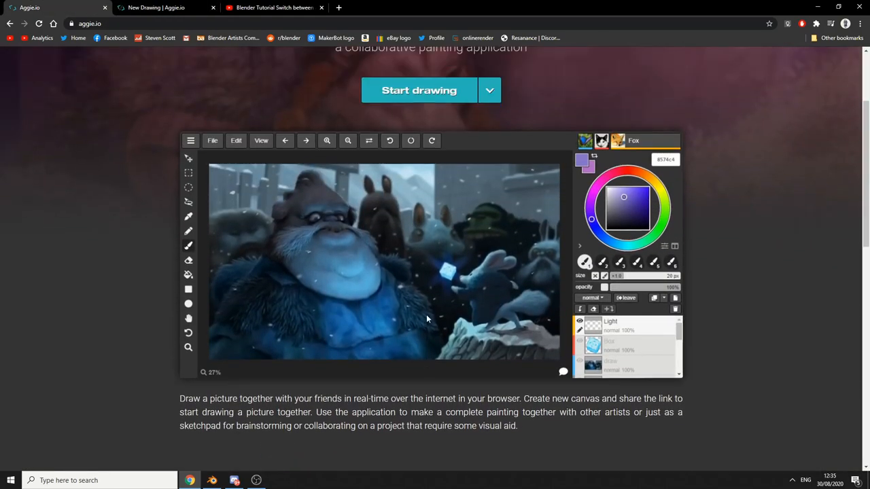
{"action": "scroll", "scroll_direction": "down", "scroll_amount": 3}
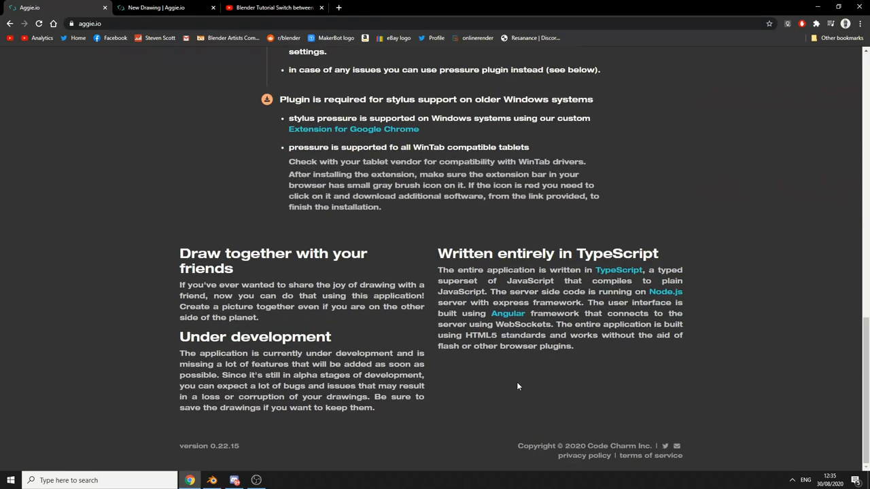